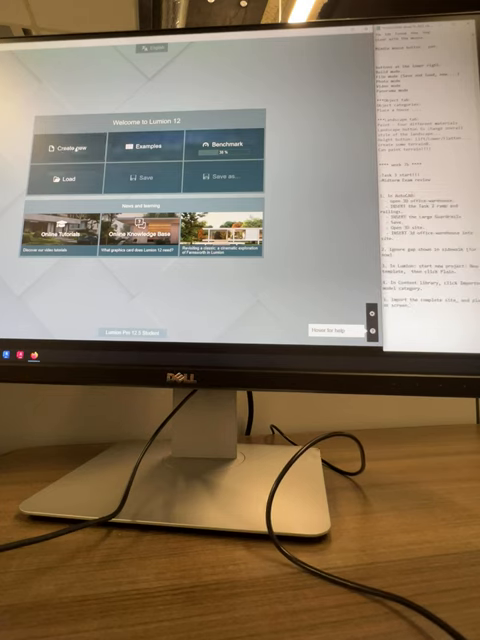
- Choose Create new on the Welcome to Lumion 12 screen to begin a new project
click(68, 143)
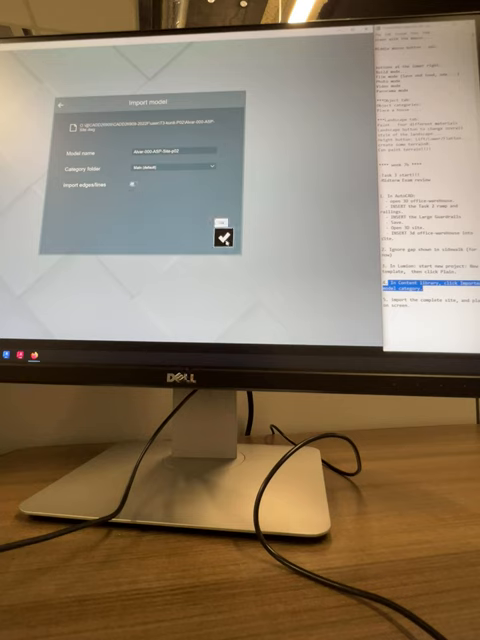
- Confirm the Import model dialog to import the named site model into the main category
click(222, 239)
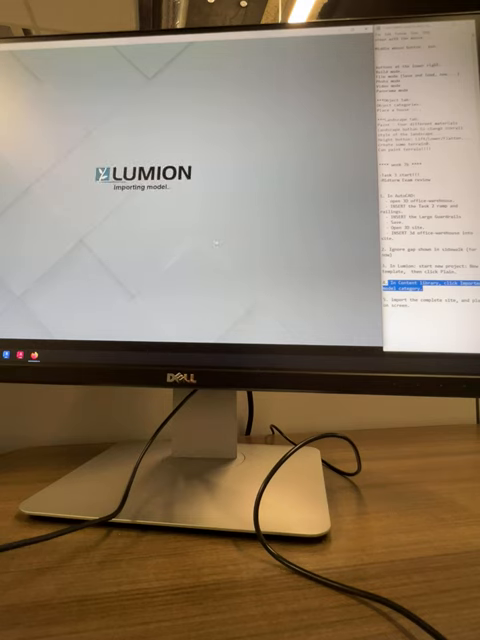